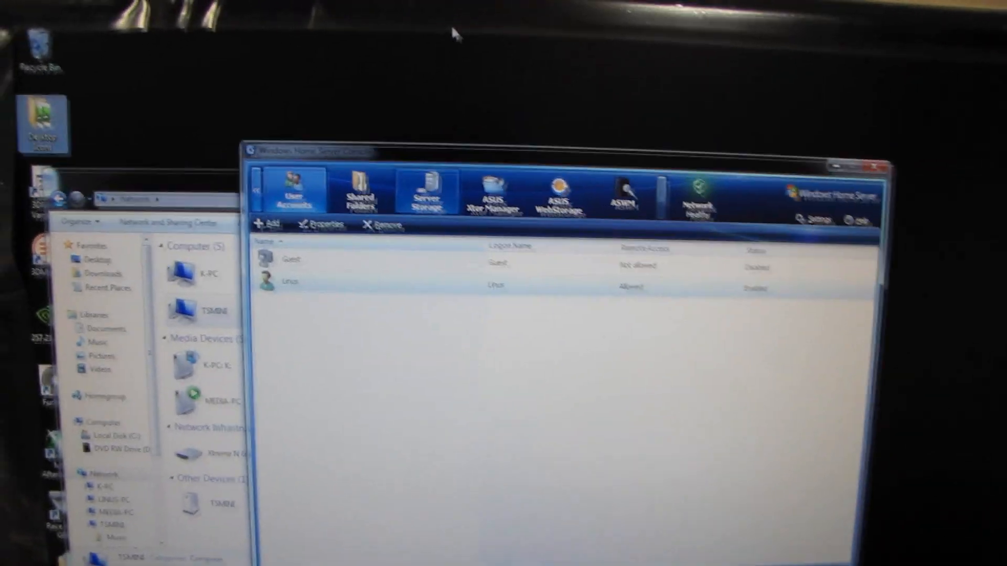
# Open the Windows Home Server tray icon's menu of backup and shared-folder options.
pyautogui.click(328, 180)
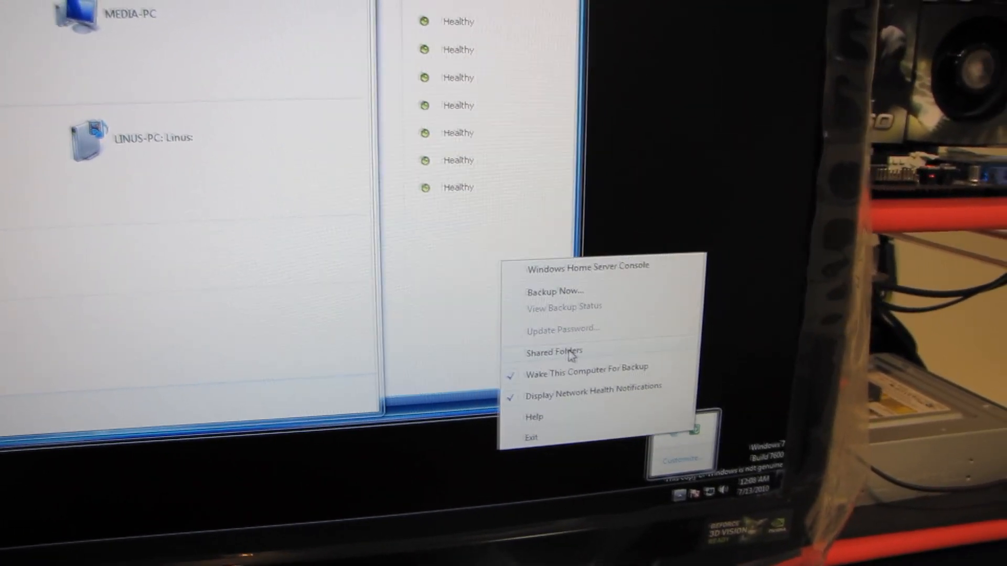
# Open the home server's shared folders and browse into the Users share.
pyautogui.click(554, 352)
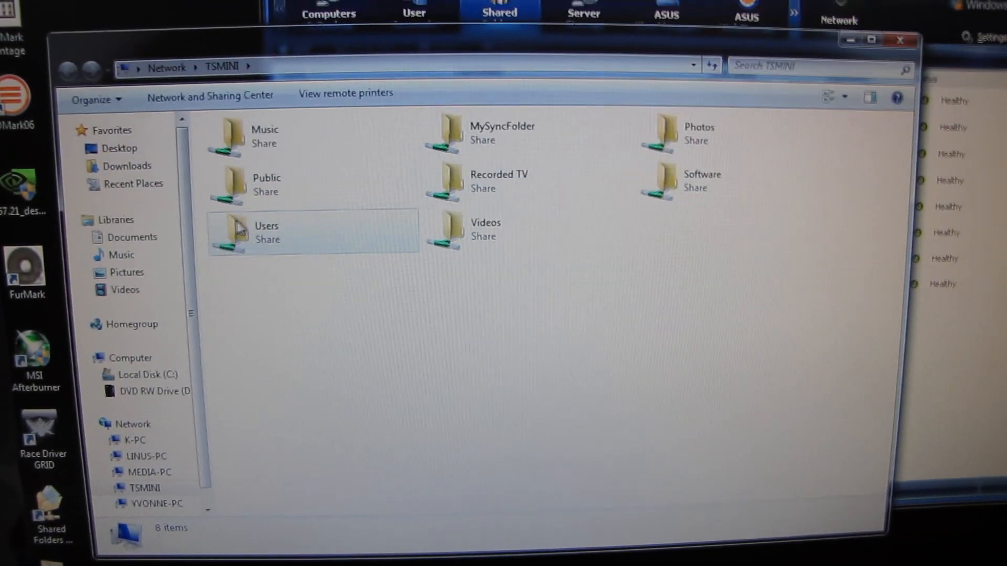
pyautogui.doubleClick(265, 231)
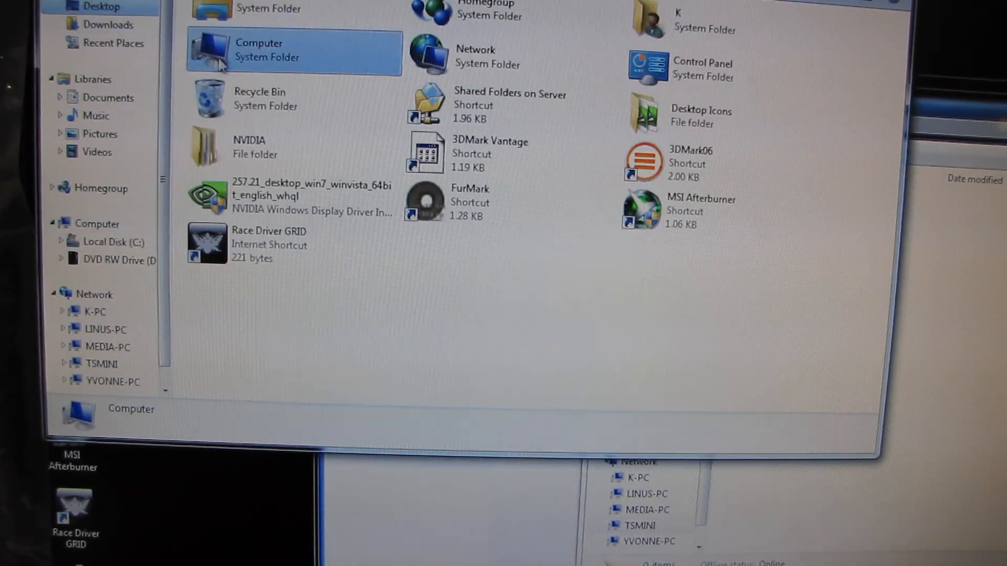
# Select and open the Desktop Icons folder.
pyautogui.click(697, 103)
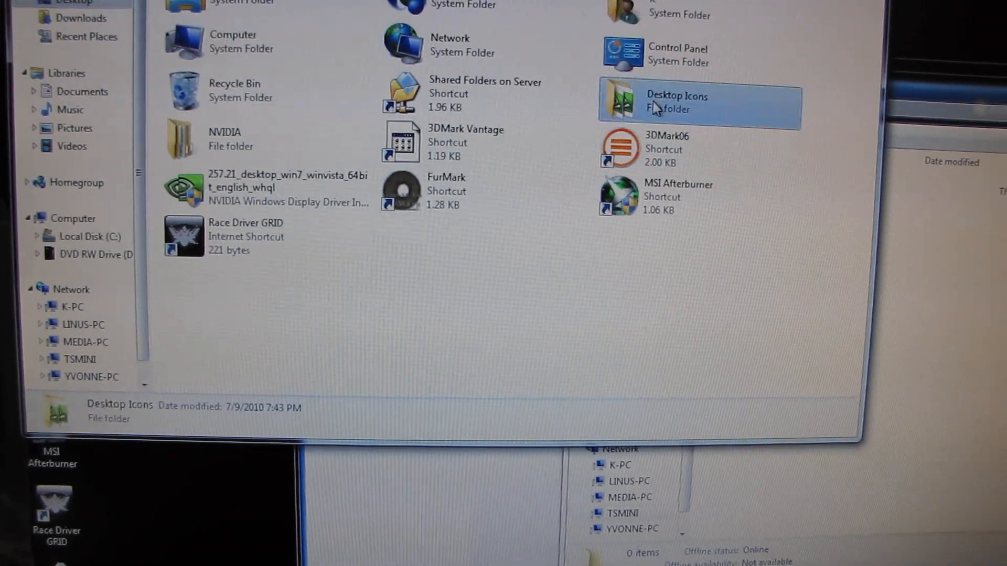
pyautogui.doubleClick(676, 102)
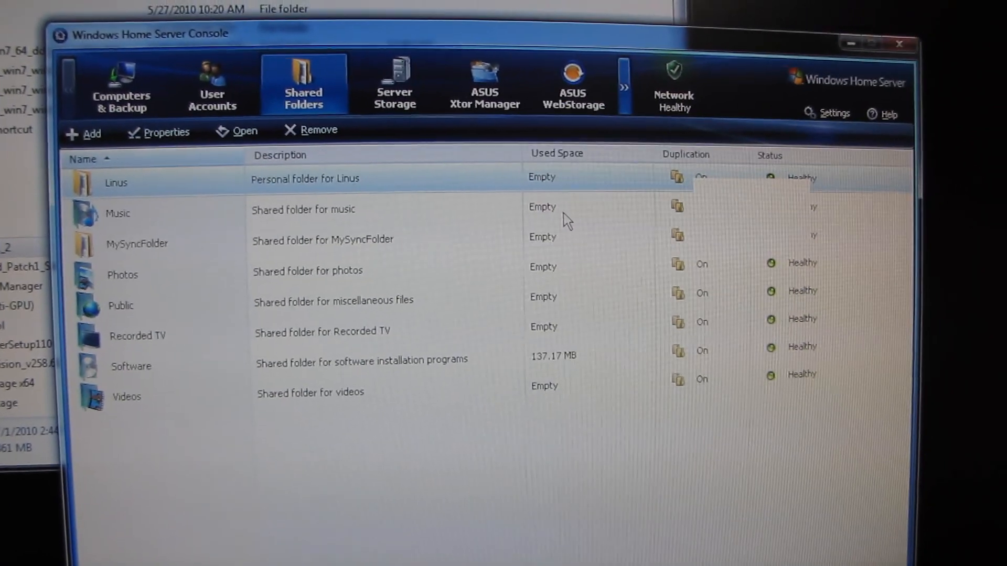
# Review the Linus folder's properties, toggling duplication, then cancel without saving.
pyautogui.click(165, 131)
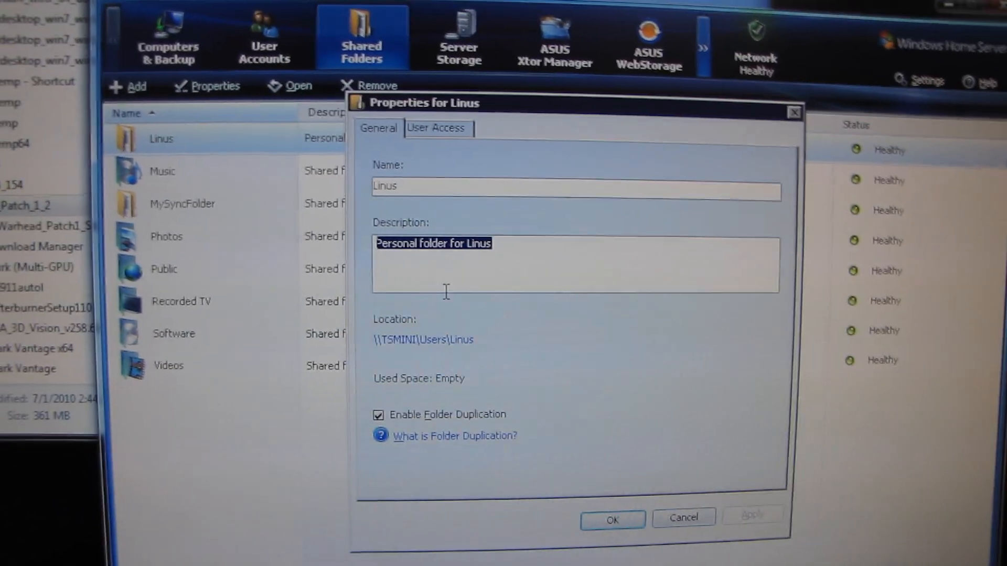
pyautogui.click(378, 414)
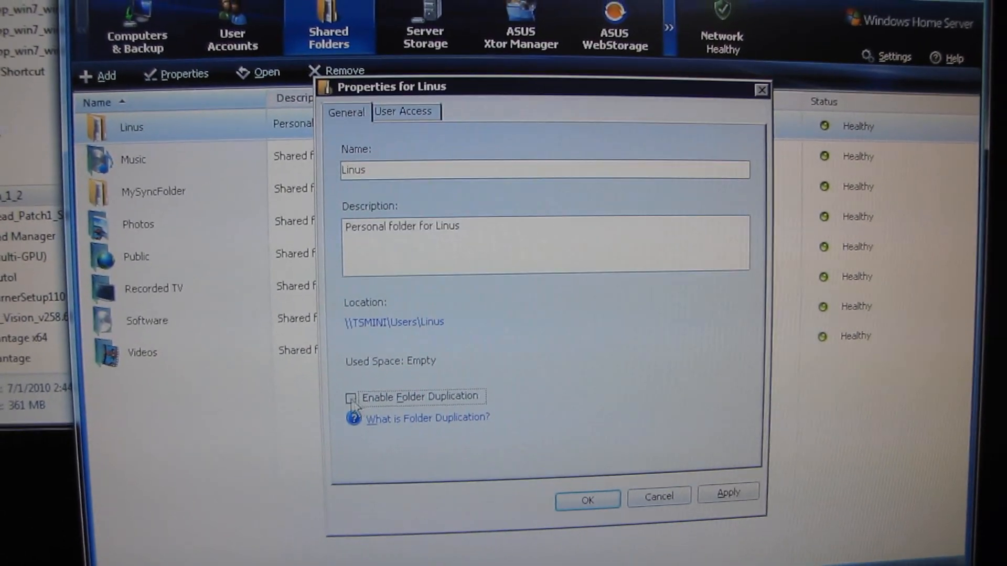
pyautogui.click(352, 397)
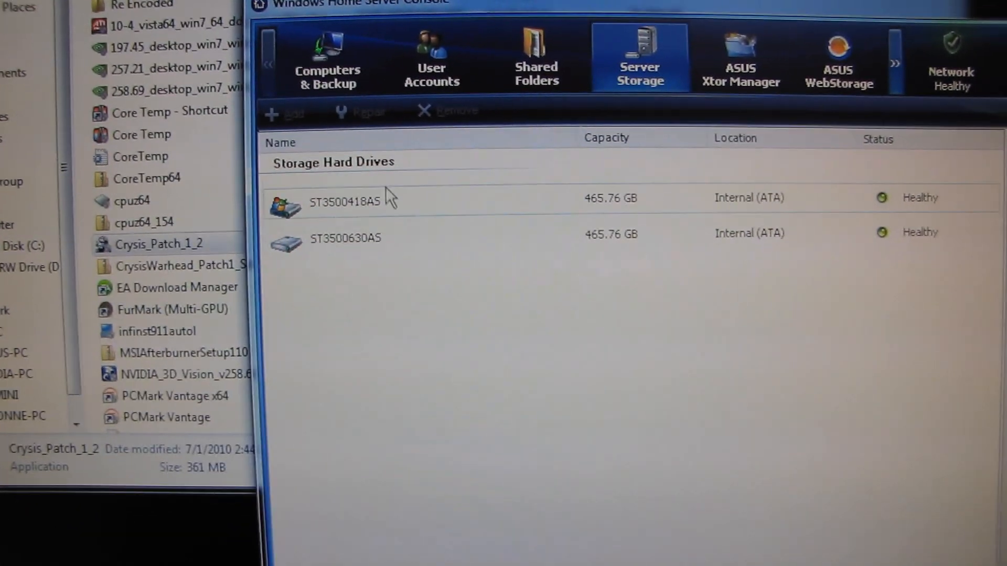
# Inspect the first storage hard drive, then return to the shared folders list.
pyautogui.click(344, 198)
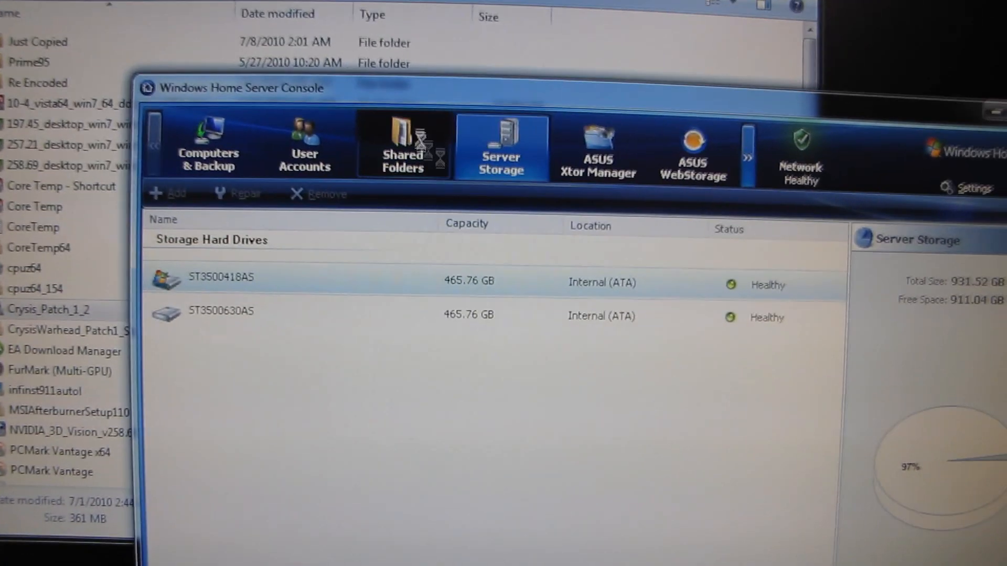
pyautogui.click(402, 144)
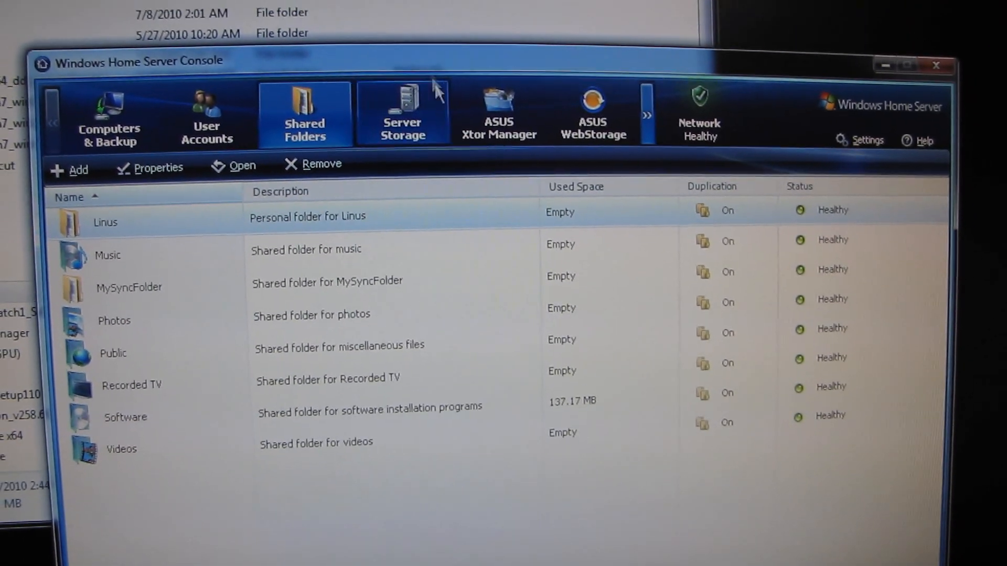
# Browse the Server Storage and User Accounts tabs, ending back on Shared Folders.
pyautogui.click(402, 116)
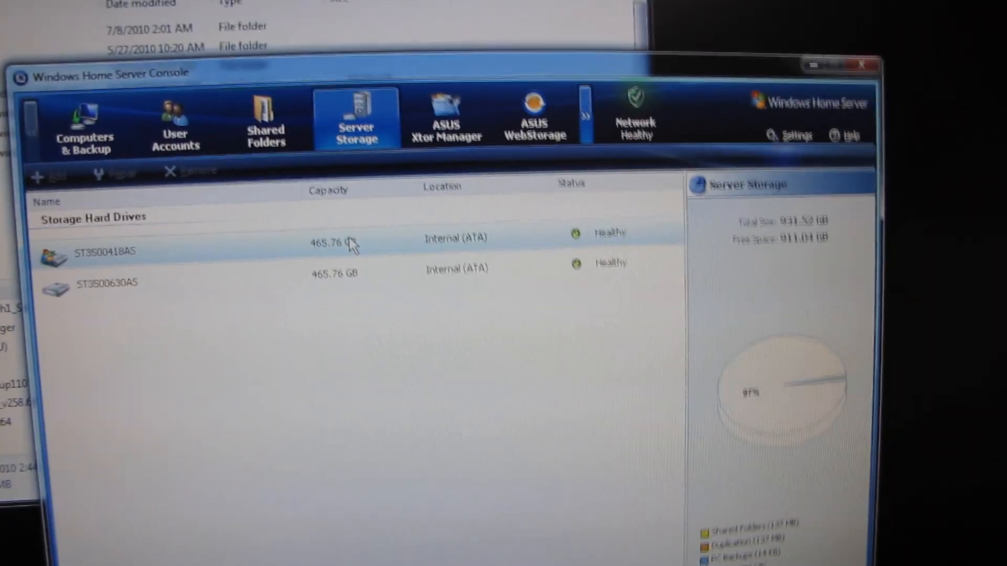
pyautogui.click(259, 122)
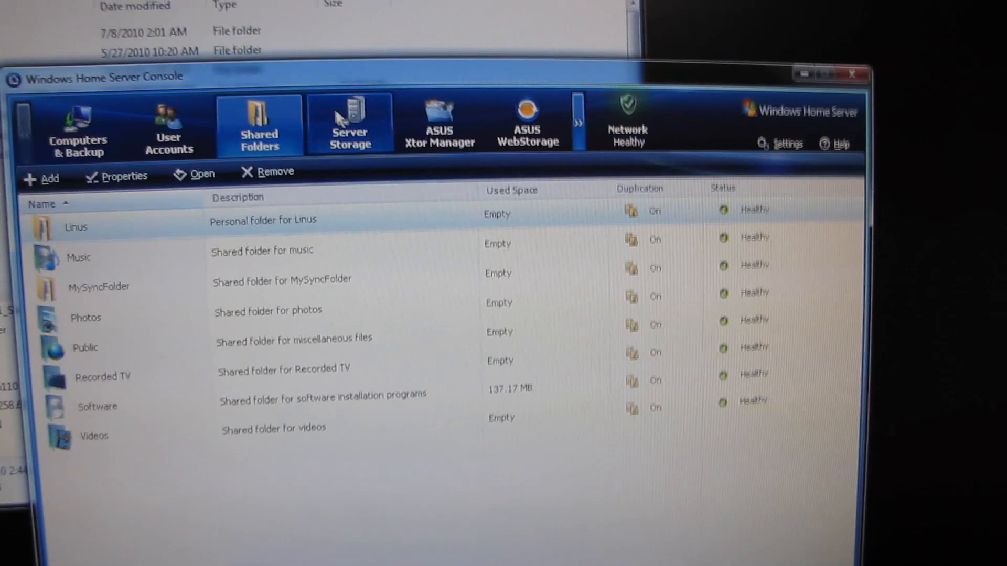
pyautogui.click(349, 126)
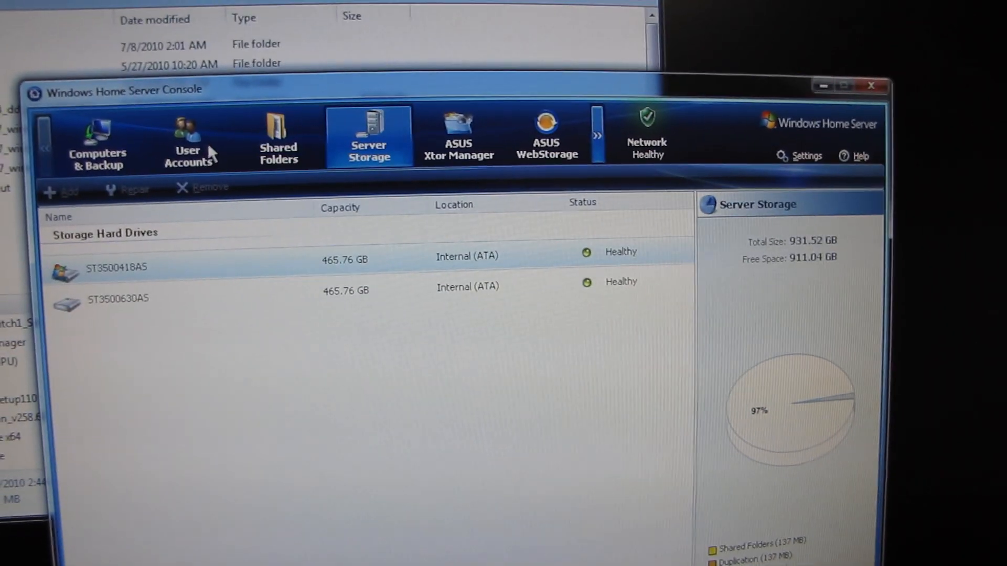
pyautogui.click(189, 141)
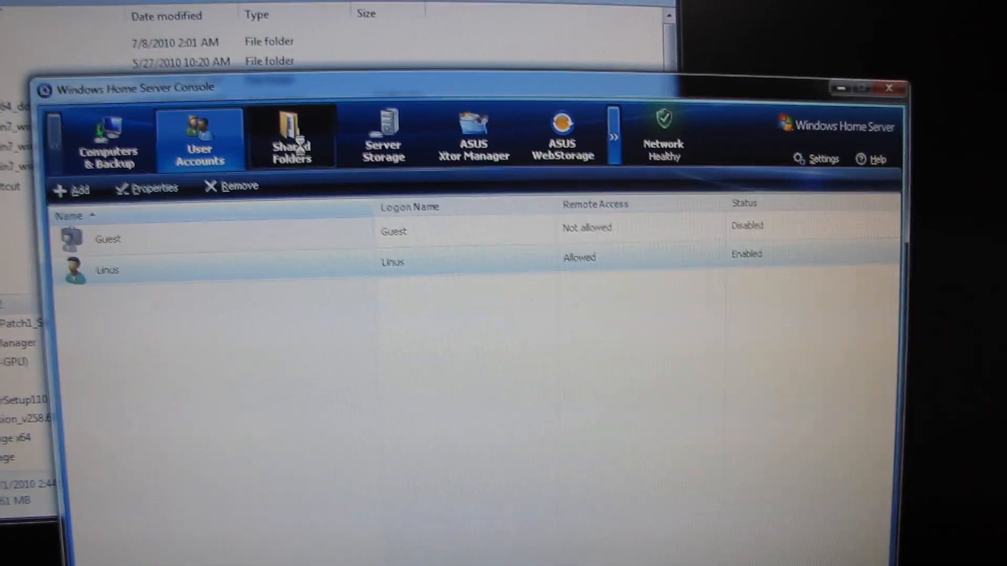
pyautogui.click(291, 137)
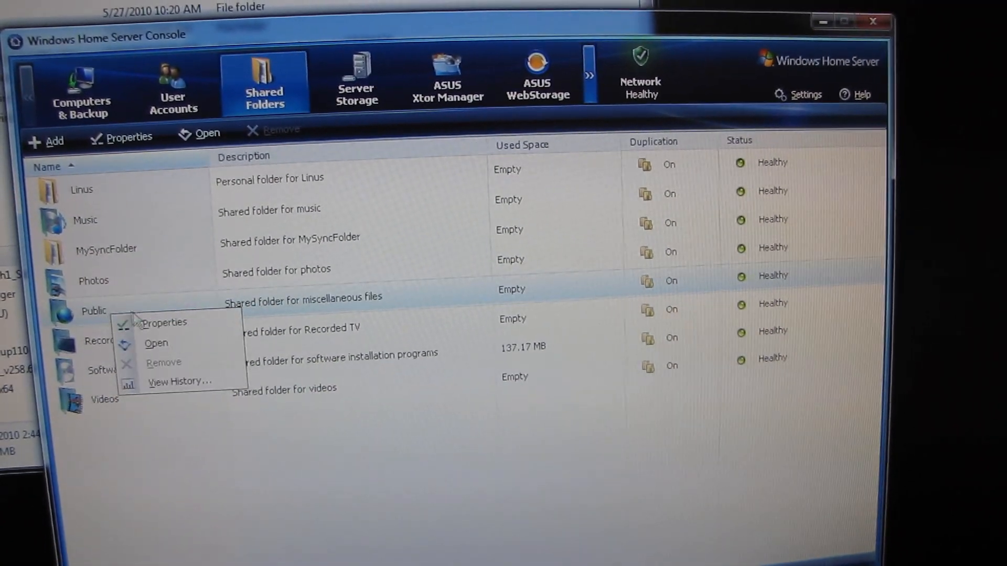
pyautogui.click(544, 492)
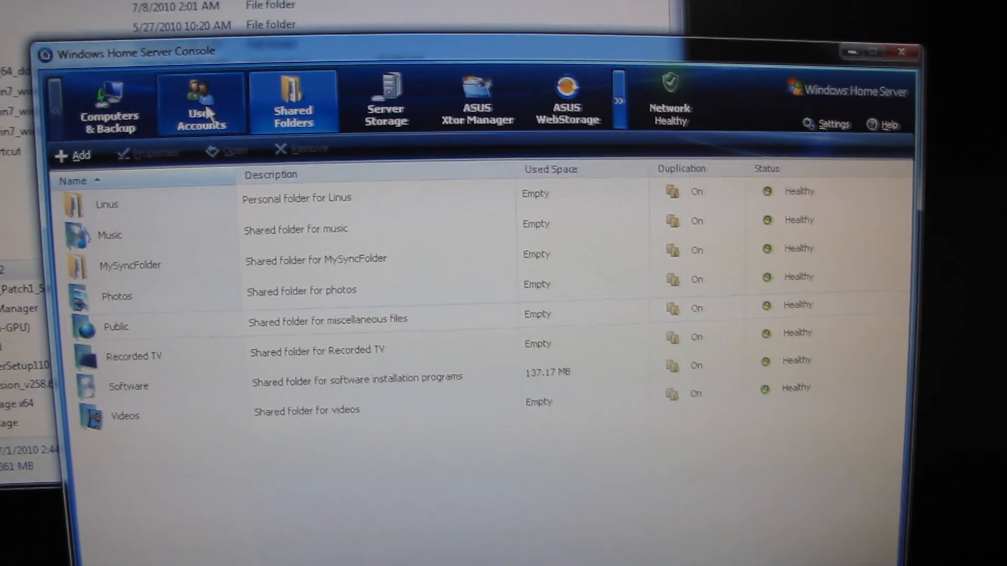
pyautogui.click(205, 103)
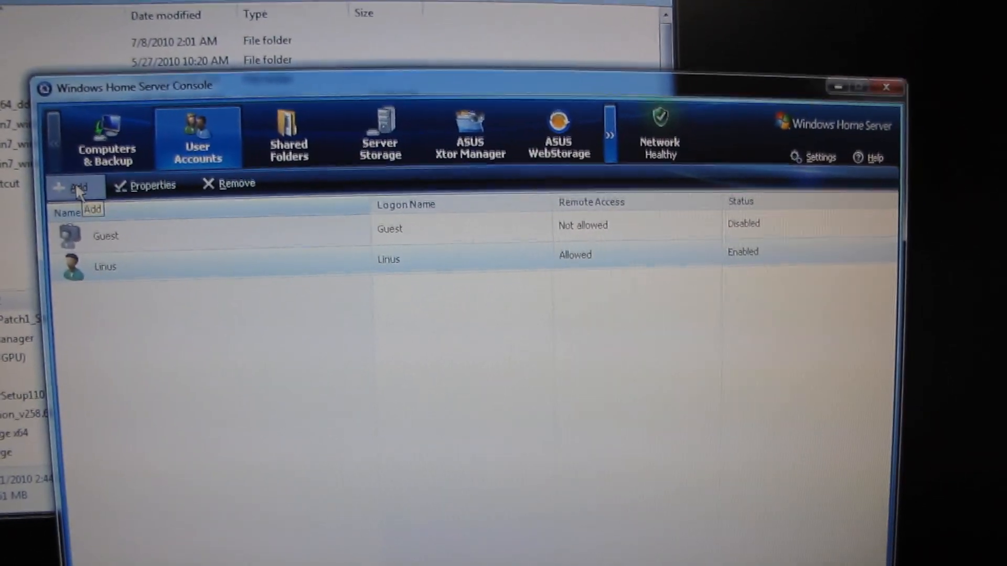
pyautogui.click(76, 185)
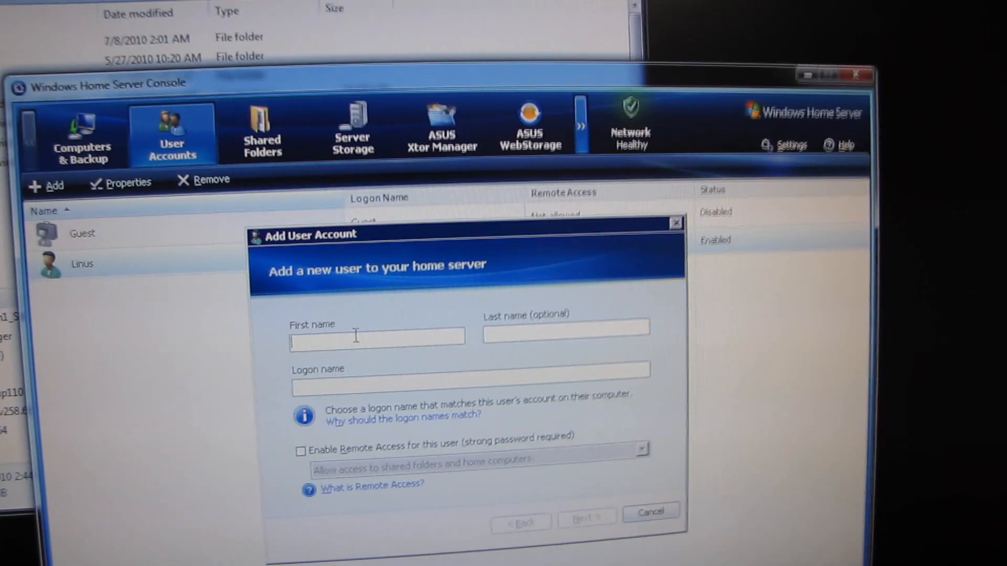
pyautogui.click(275, 137)
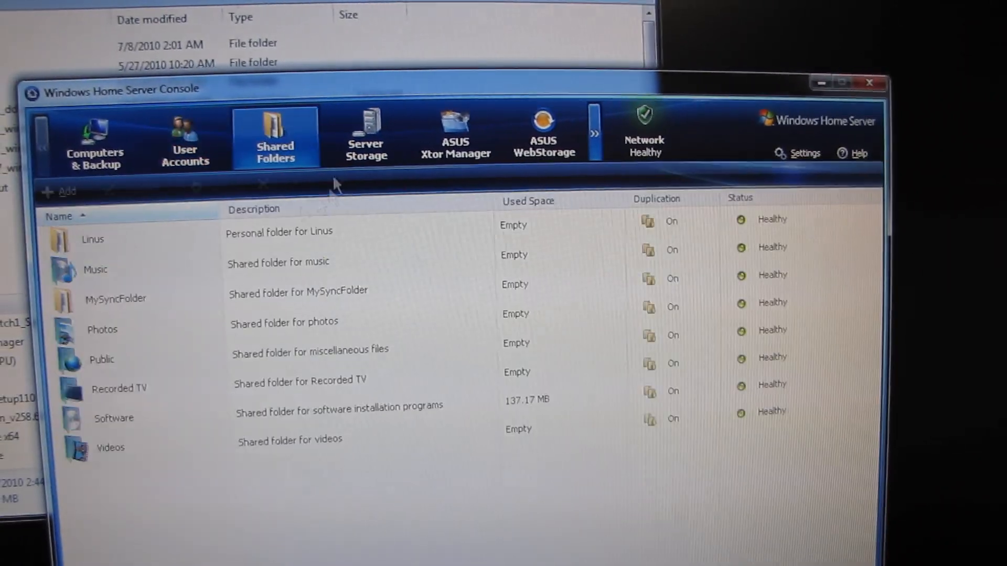
# Add a shared folder named 'expendable' with folder duplication disabled.
pyautogui.click(60, 191)
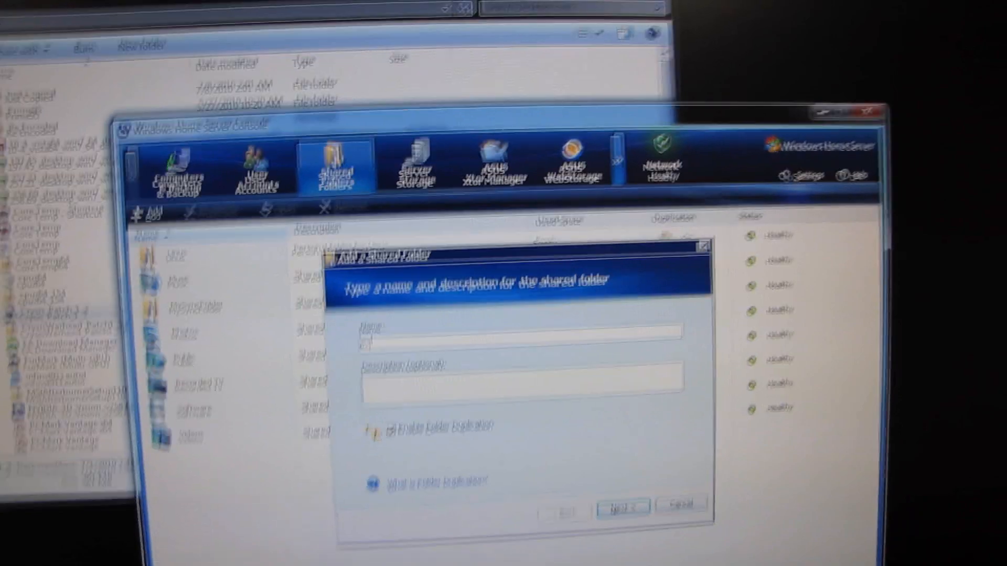
pyautogui.write('expert')
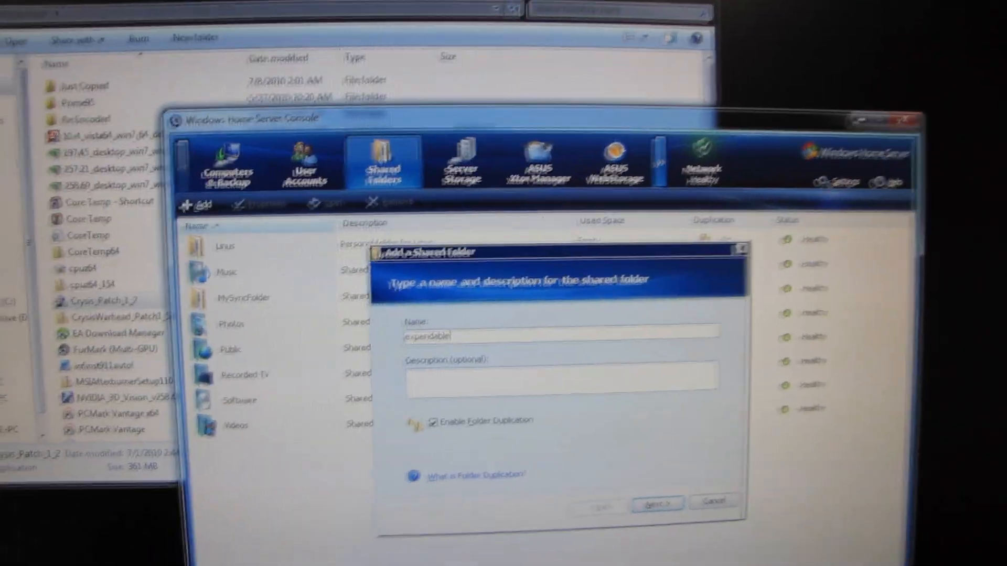
pyautogui.click(655, 502)
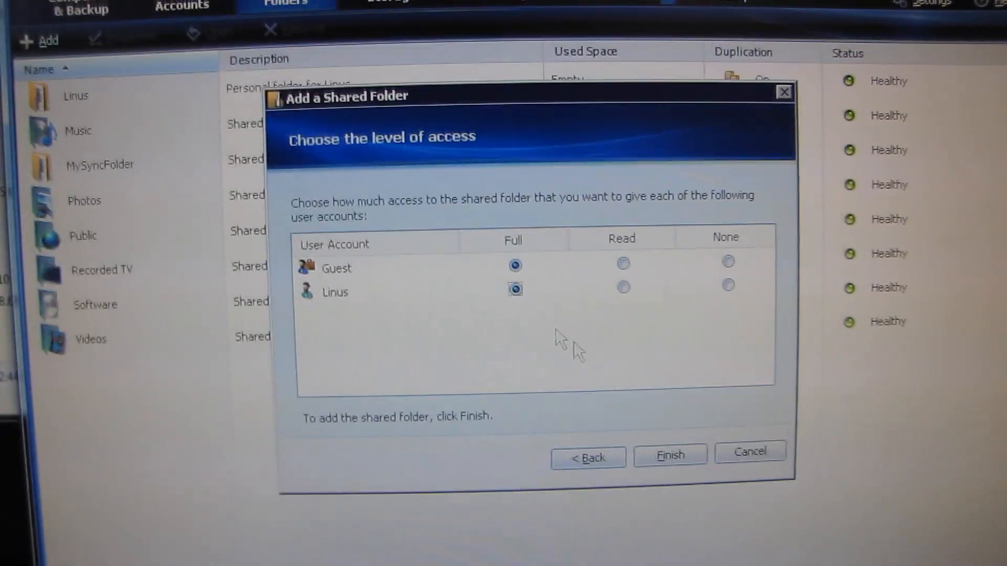
pyautogui.click(669, 456)
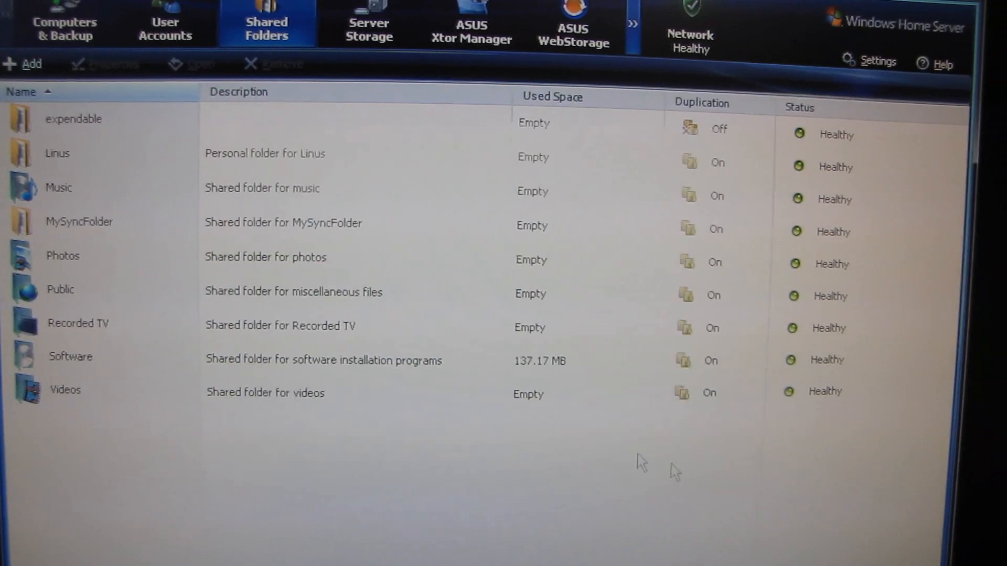
pyautogui.click(90, 146)
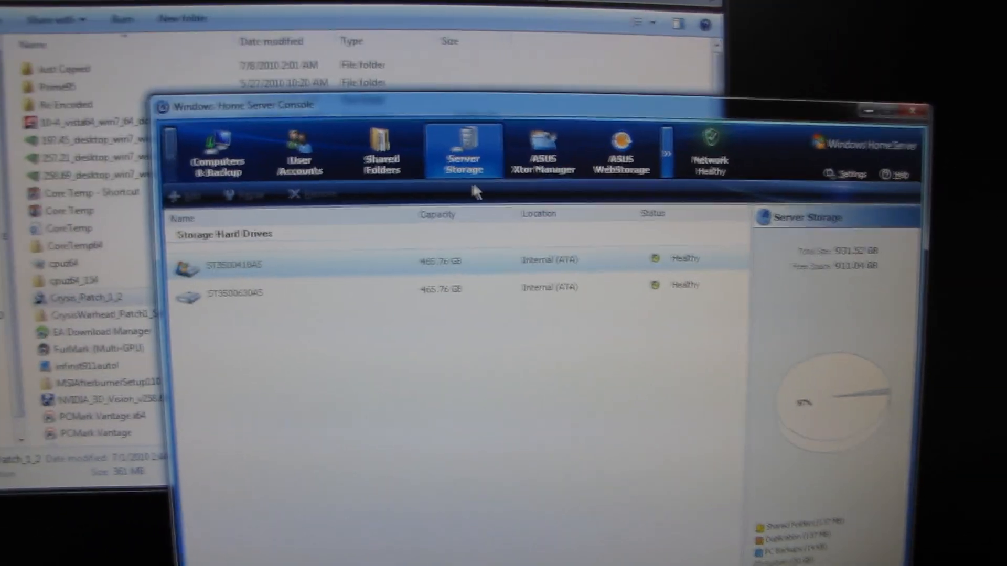
pyautogui.click(381, 151)
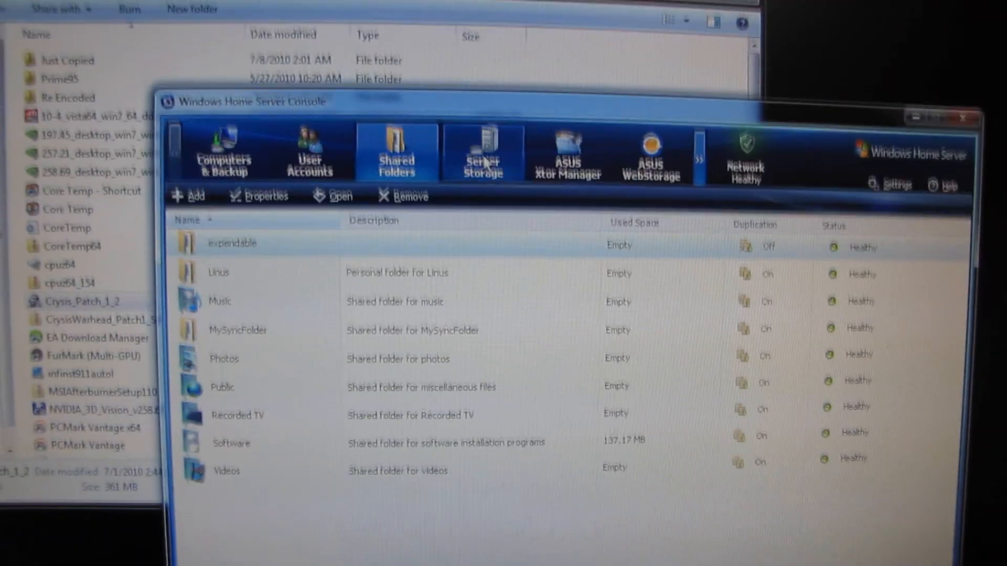